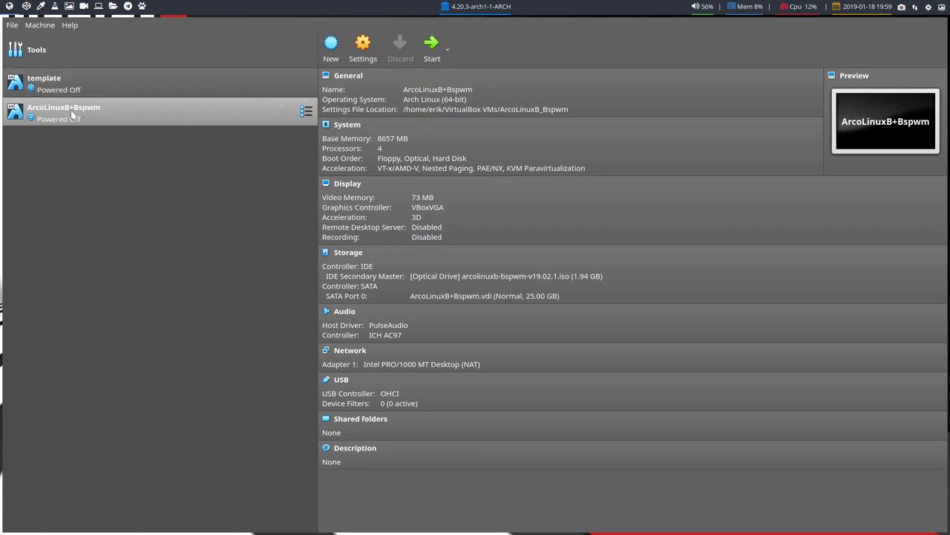
{"action": "mouse_move", "coordinate": [83, 116]}
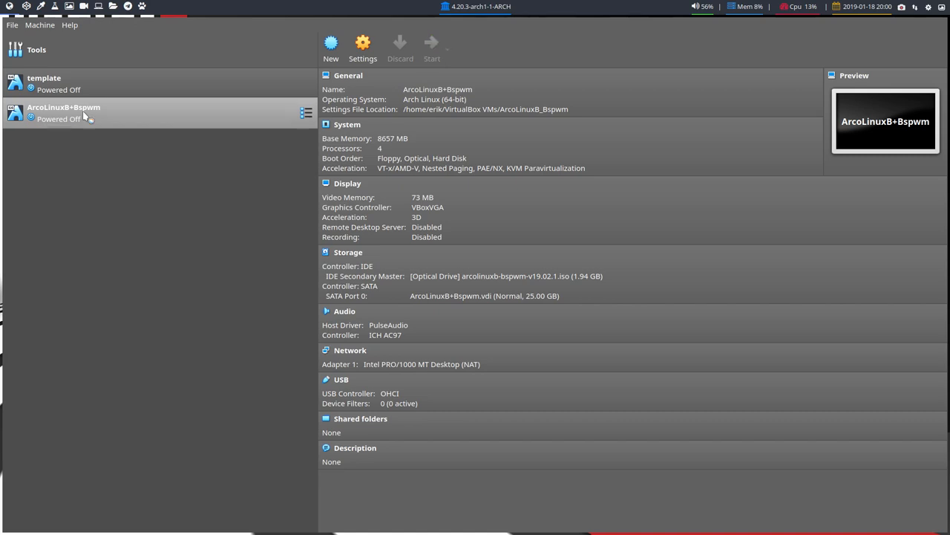
- Start the ArcoLinuxB+Bspwm machine so it boots into the live medium menu
{"action": "left_click", "coordinate": [432, 42]}
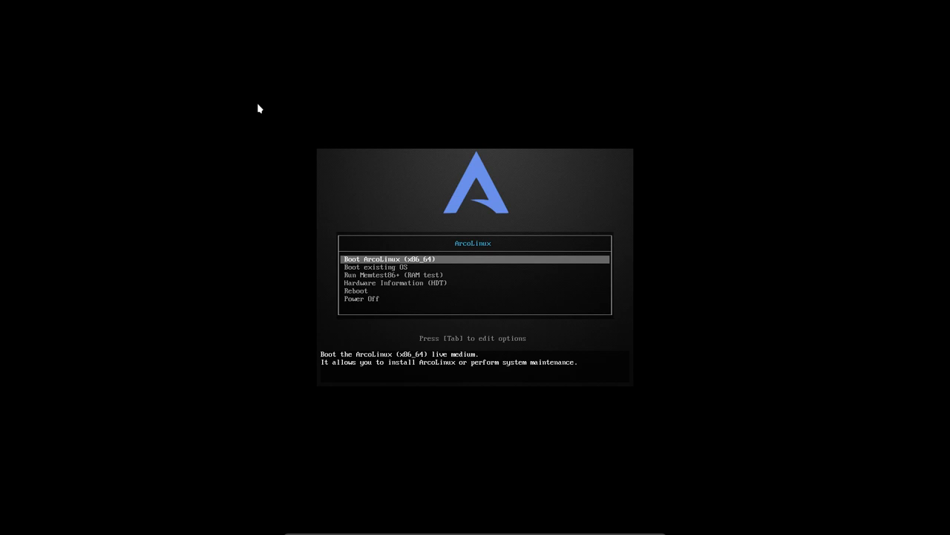
{"action": "mouse_move", "coordinate": [336, 170]}
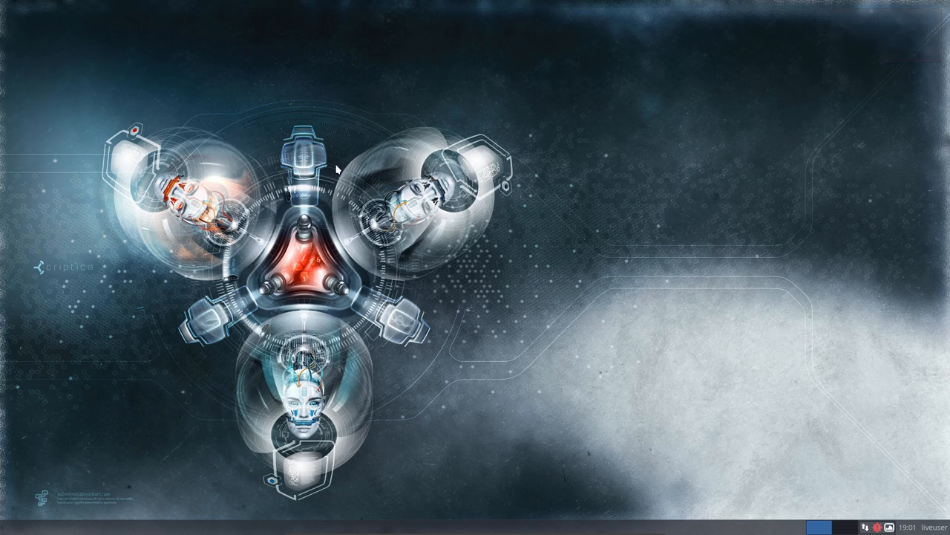
{"action": "mouse_move", "coordinate": [244, 163]}
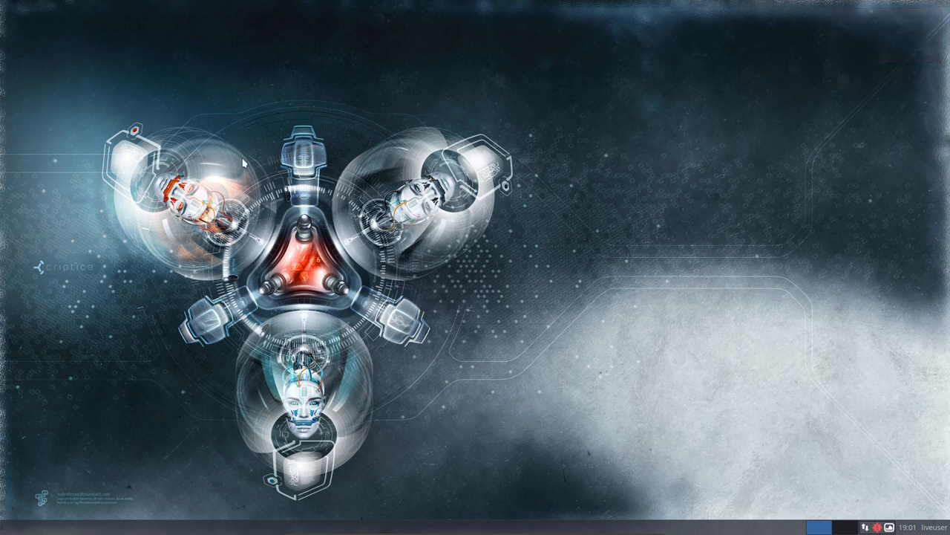
{"action": "mouse_move", "coordinate": [280, 164]}
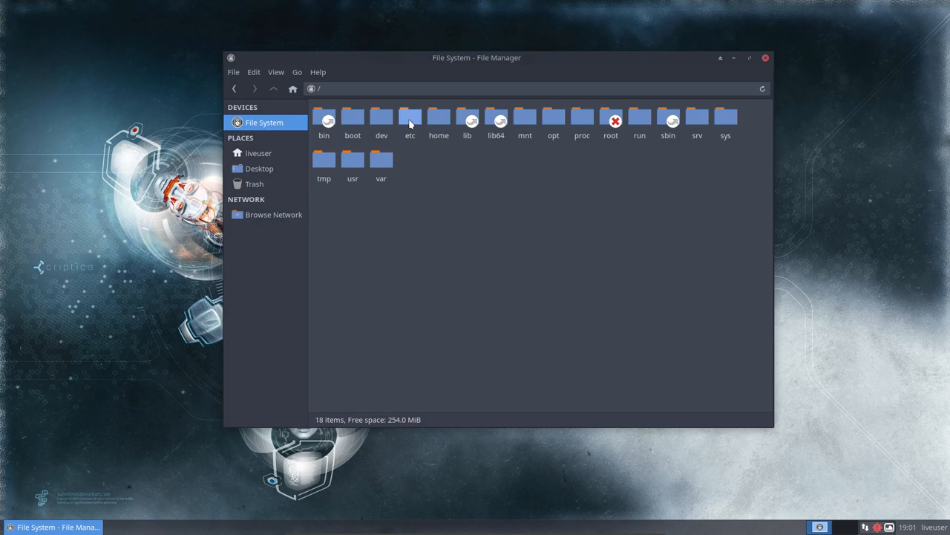
{"action": "double_click", "coordinate": [409, 119]}
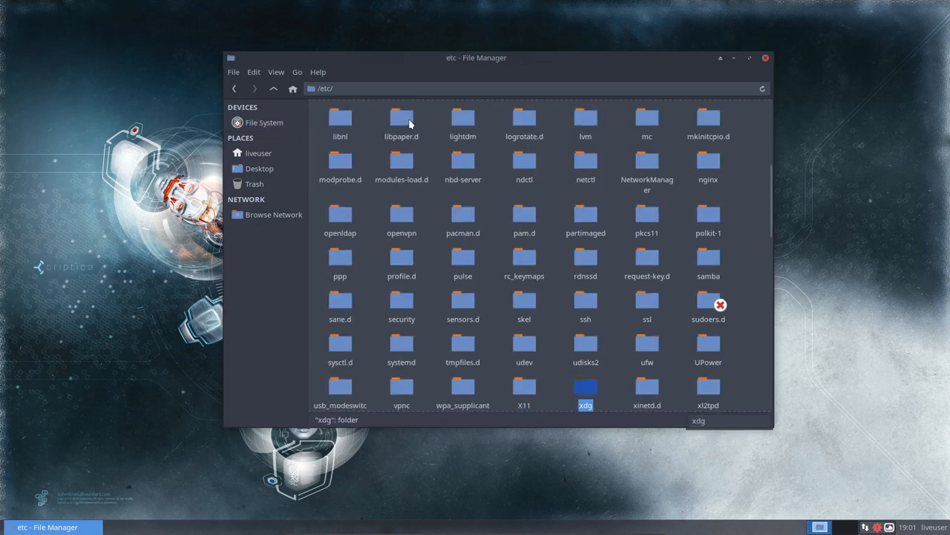
{"action": "double_click", "coordinate": [585, 386]}
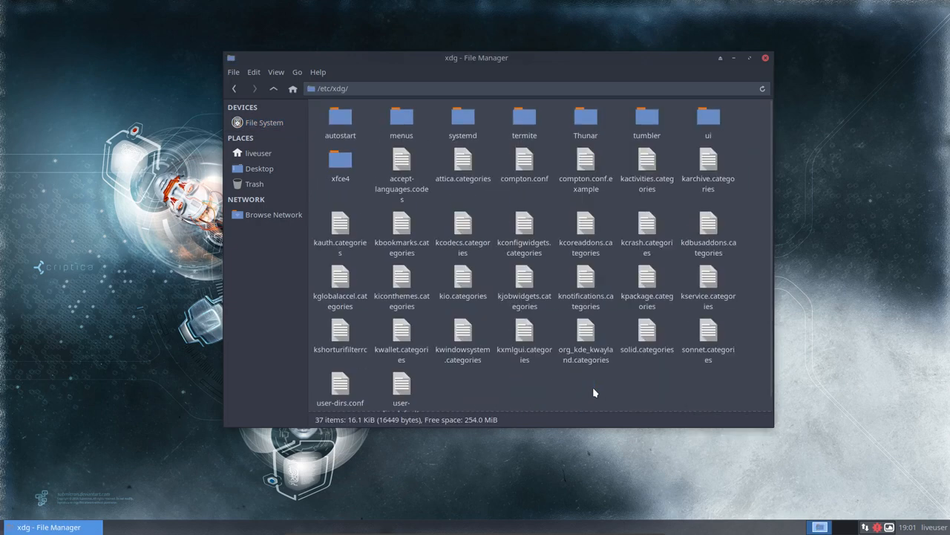
{"action": "double_click", "coordinate": [340, 119]}
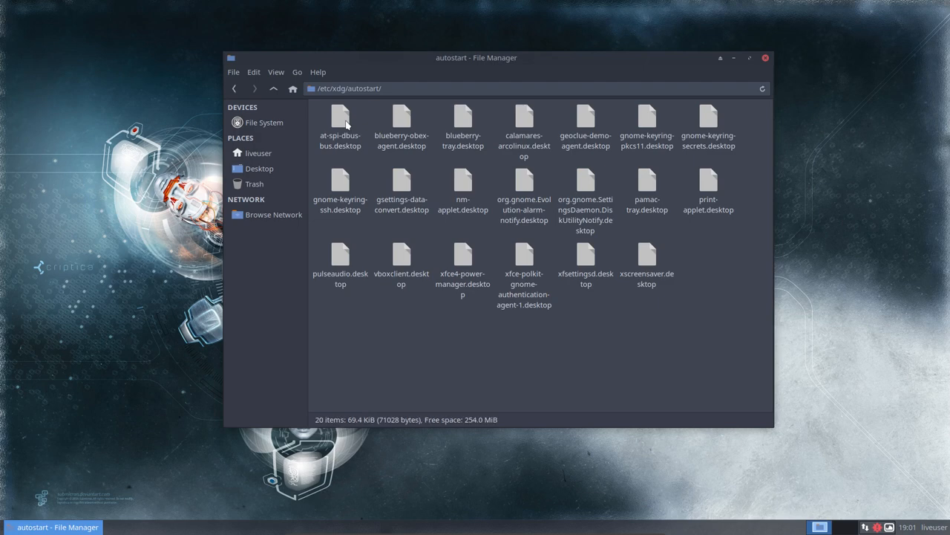
{"action": "left_click", "coordinate": [522, 126]}
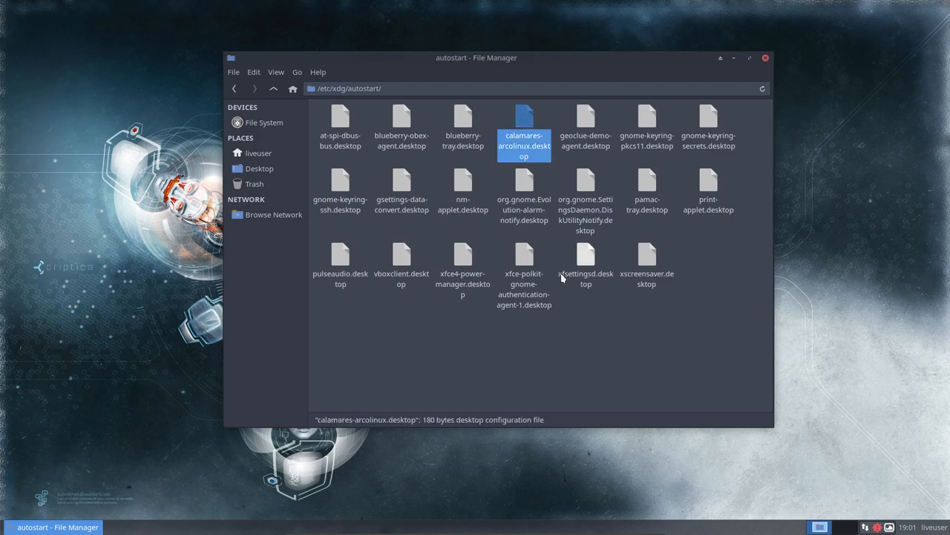
{"action": "right_click", "coordinate": [524, 134]}
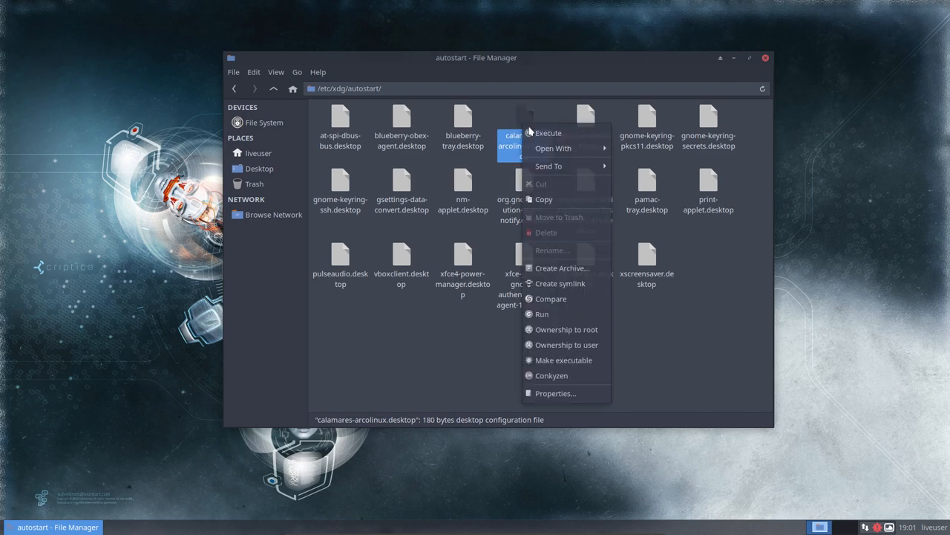
{"action": "mouse_move", "coordinate": [548, 132]}
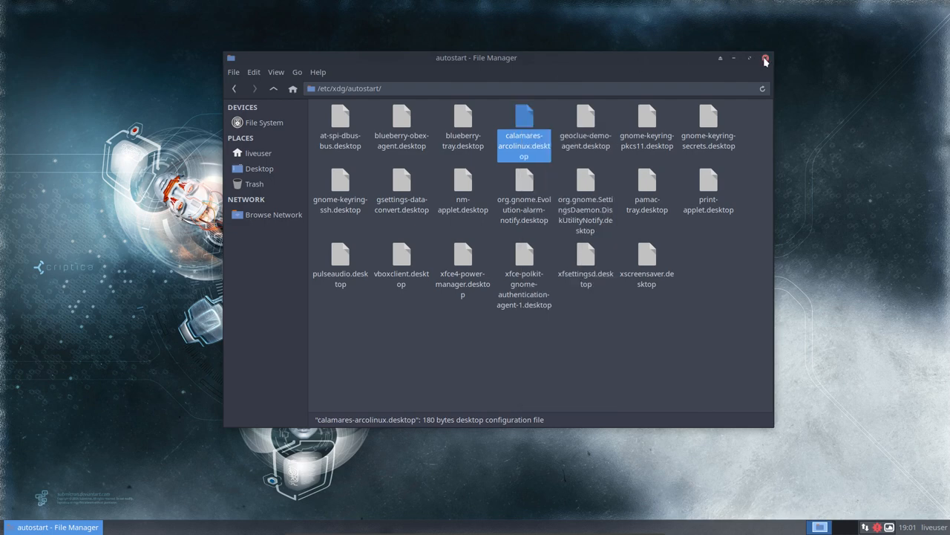
{"action": "left_click", "coordinate": [766, 60]}
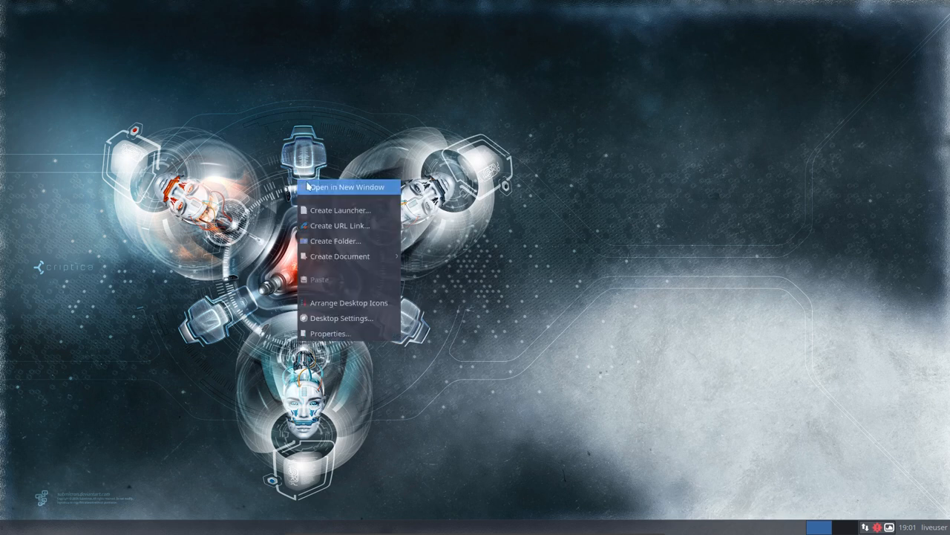
- From a terminal opened on the Desktop folder, set the keyboard layout with setxkbmap be
{"action": "left_click", "coordinate": [344, 187]}
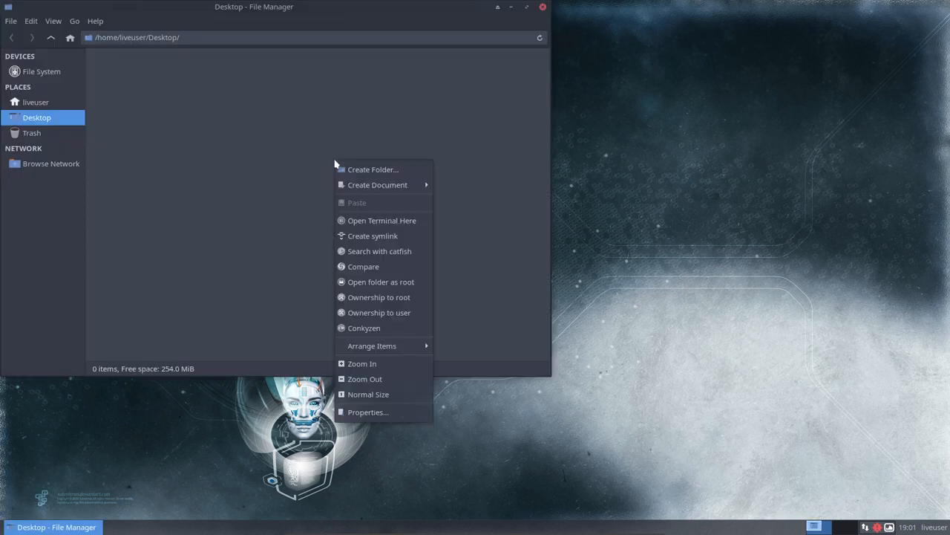
{"action": "left_click", "coordinate": [379, 217]}
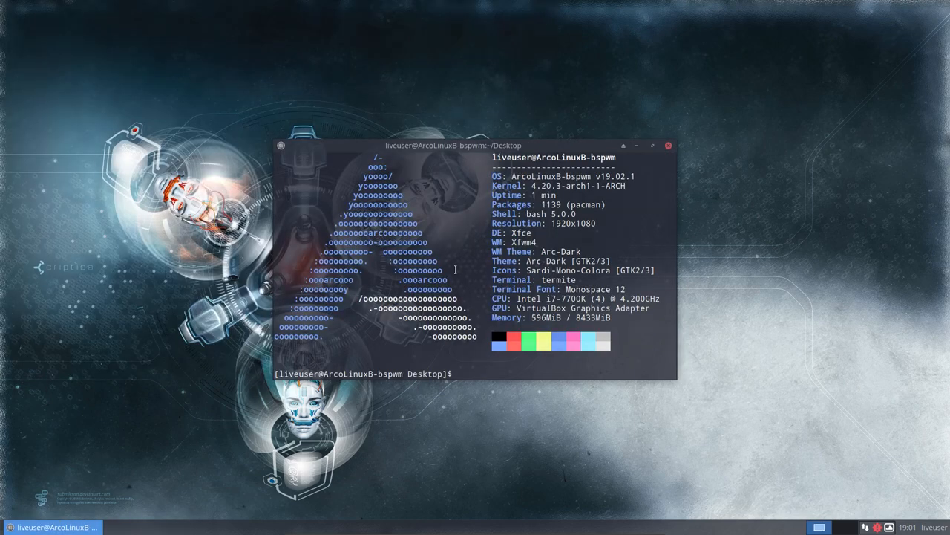
{"action": "type", "text": "setxkbmap"}
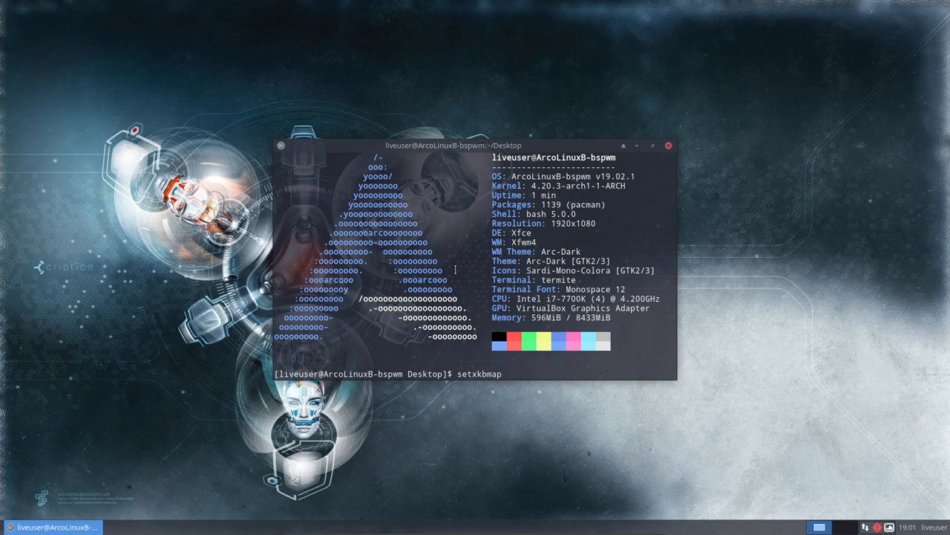
{"action": "type", "text": "be"}
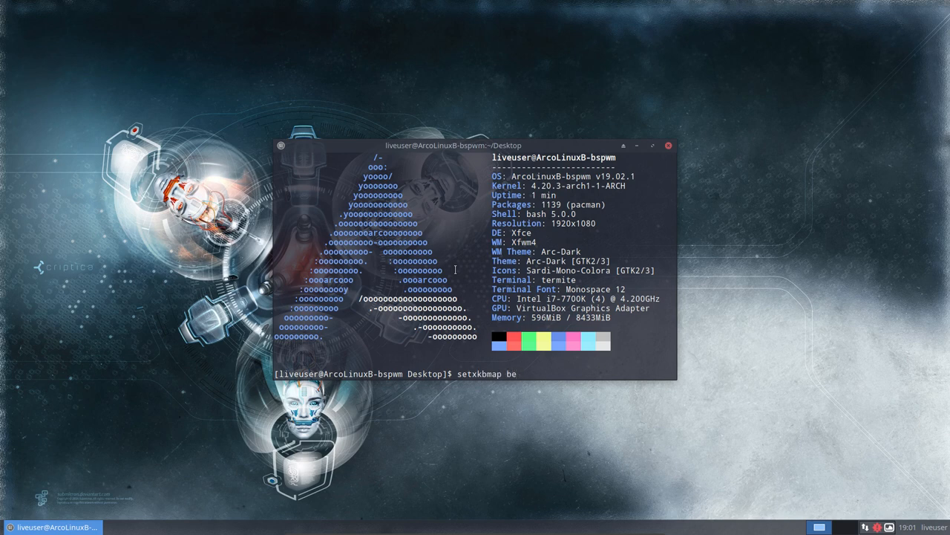
{"action": "key", "text": "Return"}
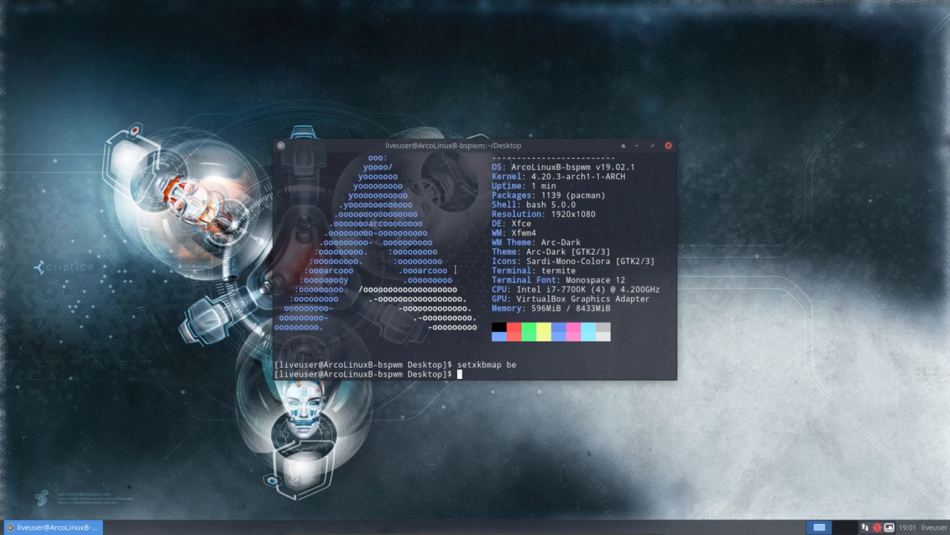
- Launch sudo calamares -d, which fails on the missing libboost_python37.so.1.68.0 library
{"action": "type", "text": "sudo calamares -"}
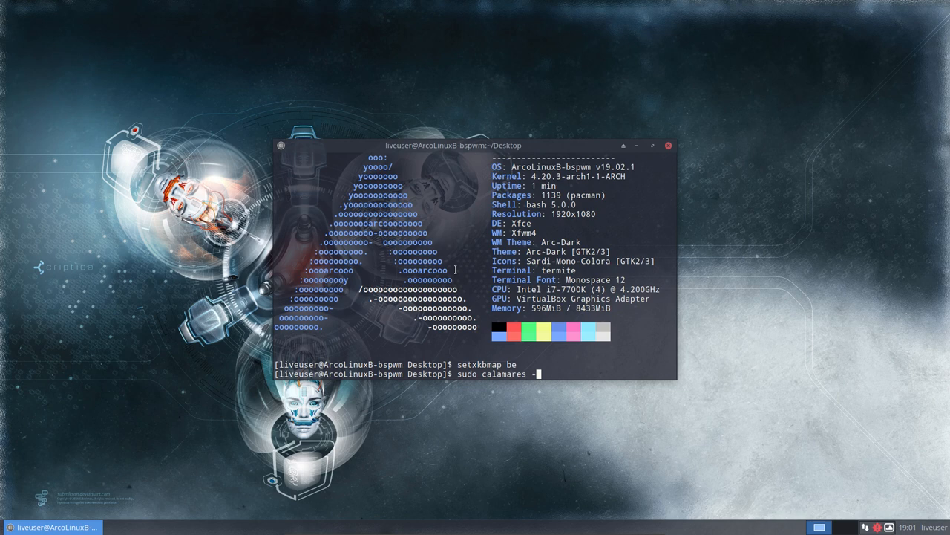
{"action": "type", "text": "d"}
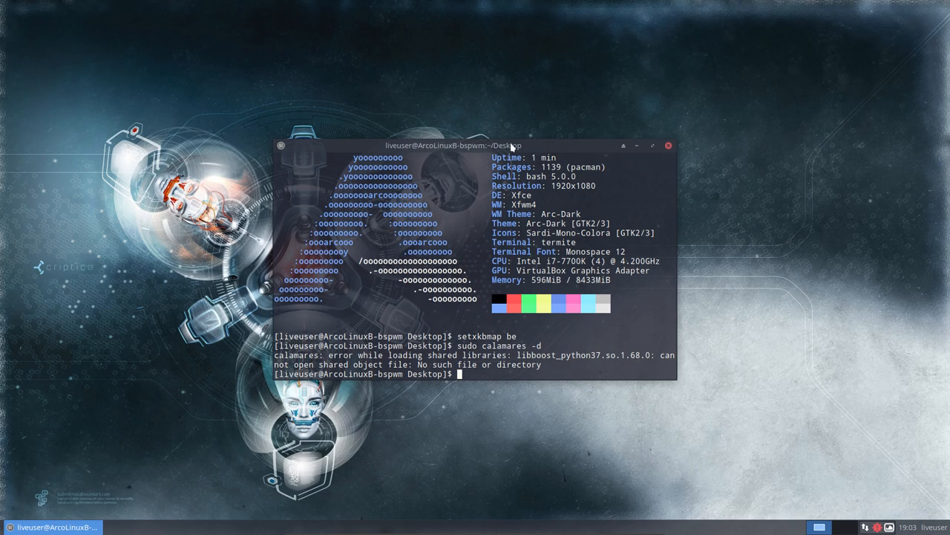
- Move the terminal to the top right and browse a new Thunar window into /usr/lib
{"action": "left_click_drag", "start_coordinate": [475, 145], "coordinate": [764, 39]}
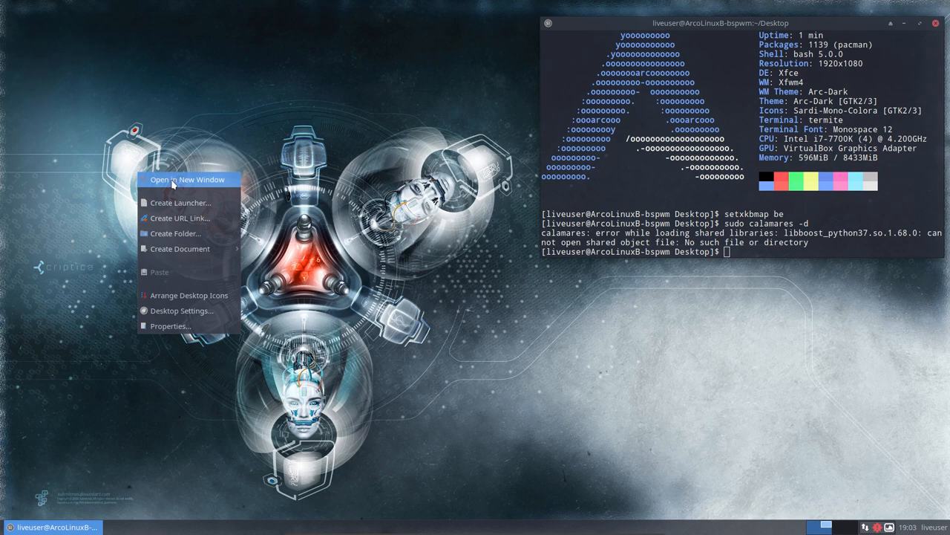
{"action": "left_click", "coordinate": [187, 178]}
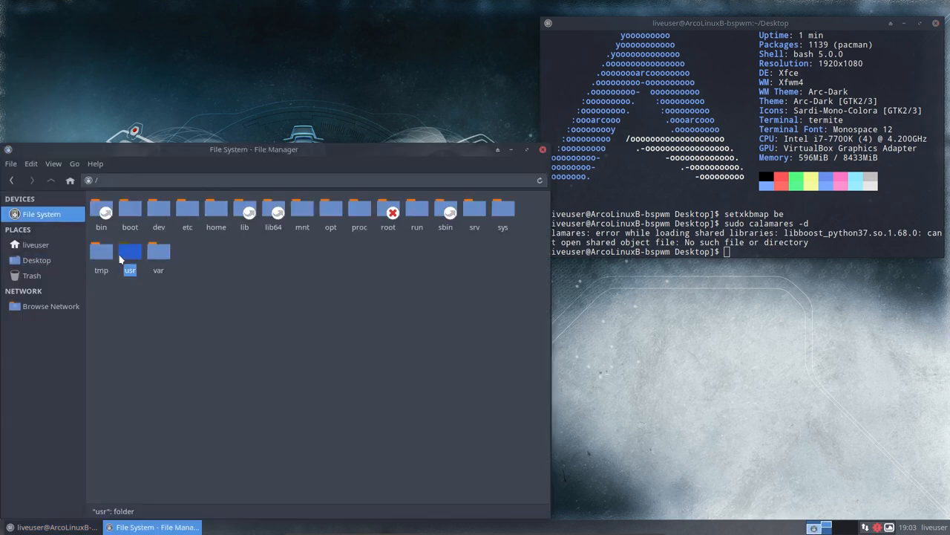
{"action": "double_click", "coordinate": [130, 252]}
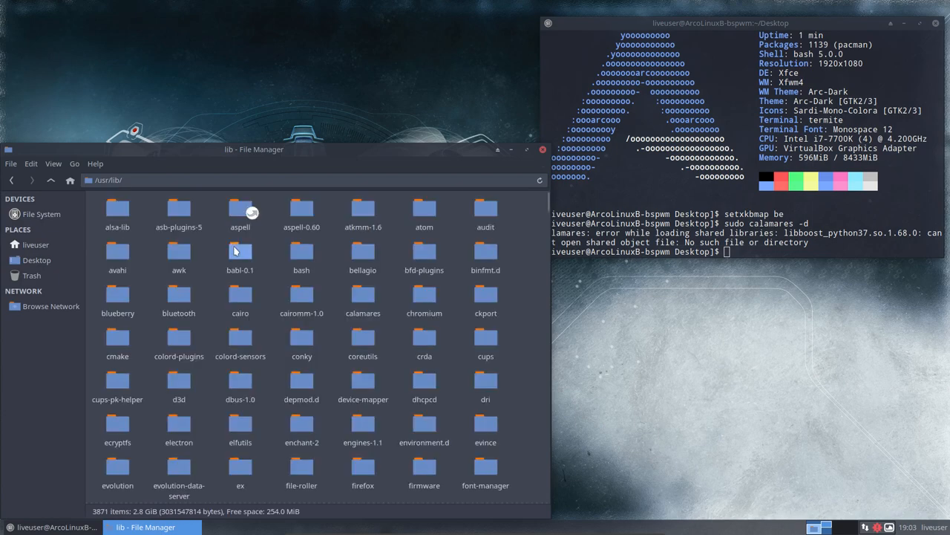
{"action": "mouse_move", "coordinate": [270, 366]}
{"action": "type", "text": "libboost"}
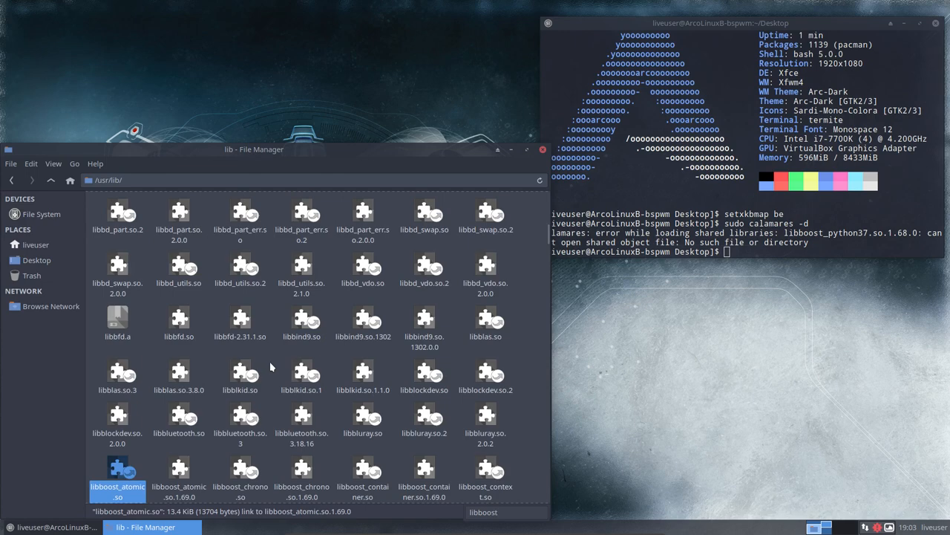
{"action": "scroll", "scroll_direction": "down", "scroll_amount": 3}
{"action": "type", "text": "_python"}
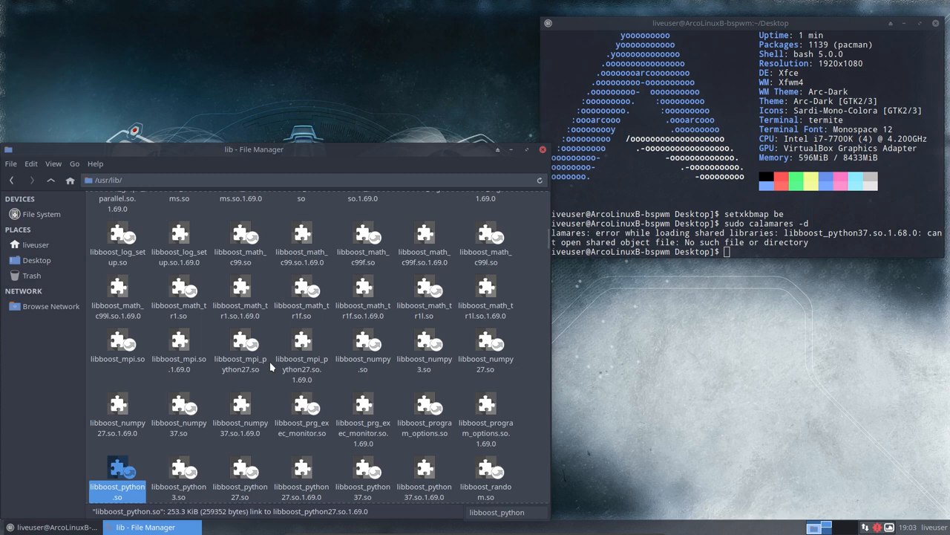
- Inspect the libboost_python37.so link and the libboost_python37.so.1.69.0 library present there
{"action": "left_click", "coordinate": [362, 472]}
{"action": "type", "text": "37.so"}
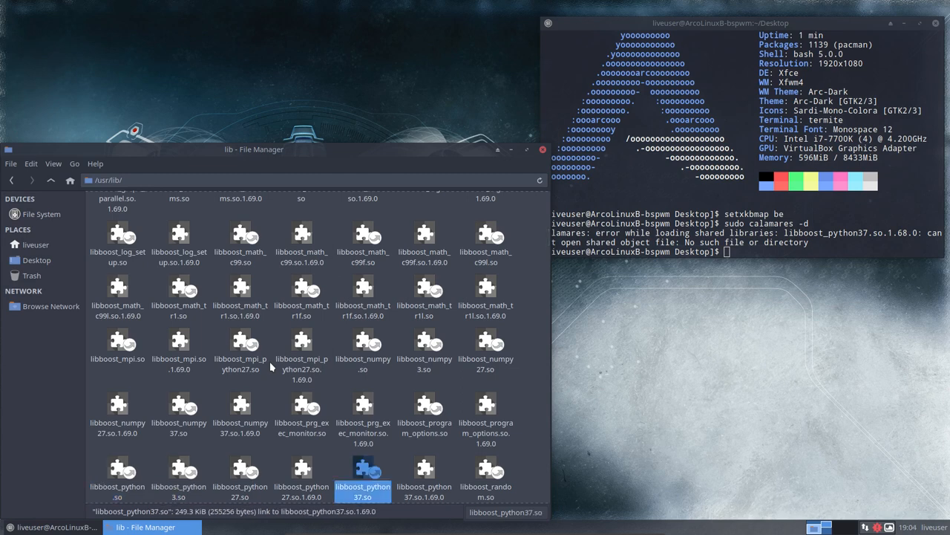
{"action": "left_click", "coordinate": [424, 475]}
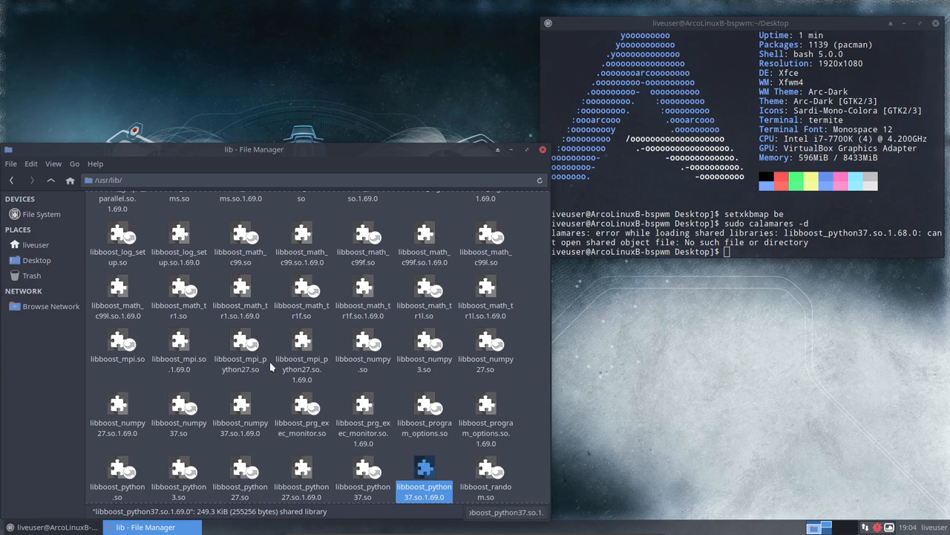
{"action": "mouse_move", "coordinate": [353, 156]}
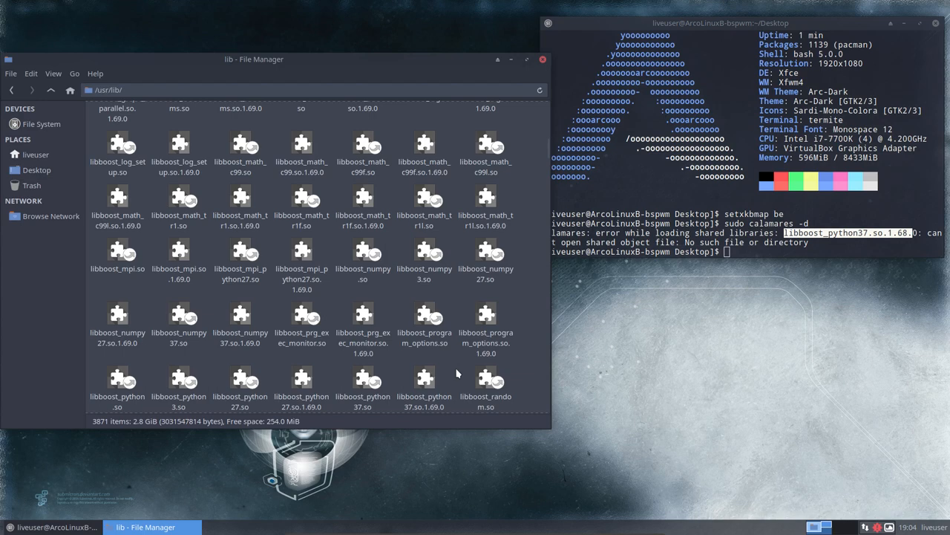
- Open a terminal in /usr/lib via the folder's Open Terminal Here action
{"action": "right_click", "coordinate": [457, 374]}
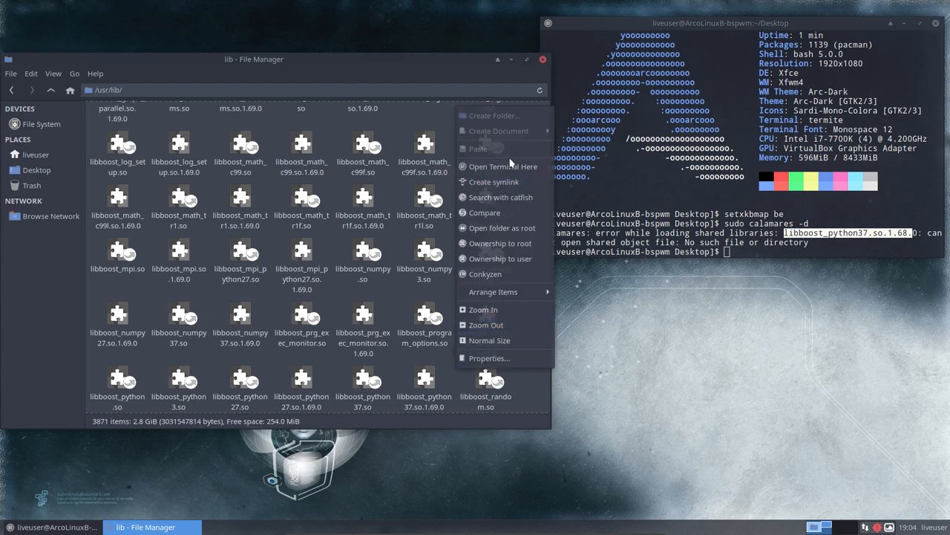
{"action": "left_click", "coordinate": [502, 167]}
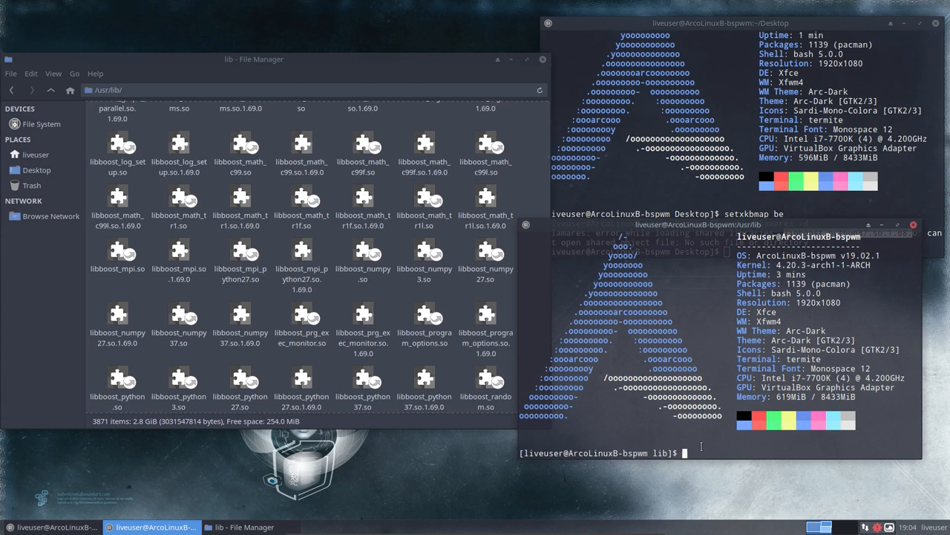
- Run ln -s libboost_python37.so.1.69.0 libboost_python37.so.1.68.0, retrying with sudo after permission denied
{"action": "type", "text": "ln -s"}
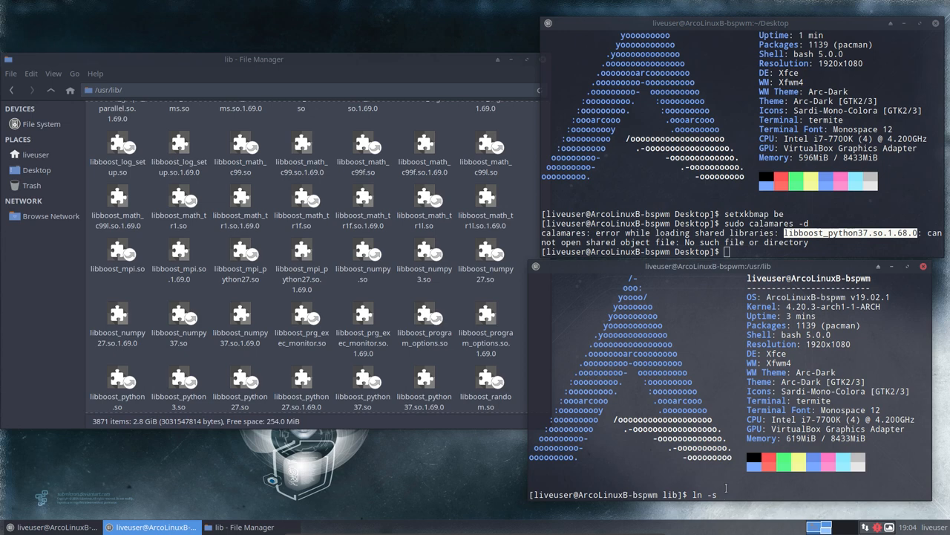
{"action": "type", "text": "libboost_python37.so.1.68.0"}
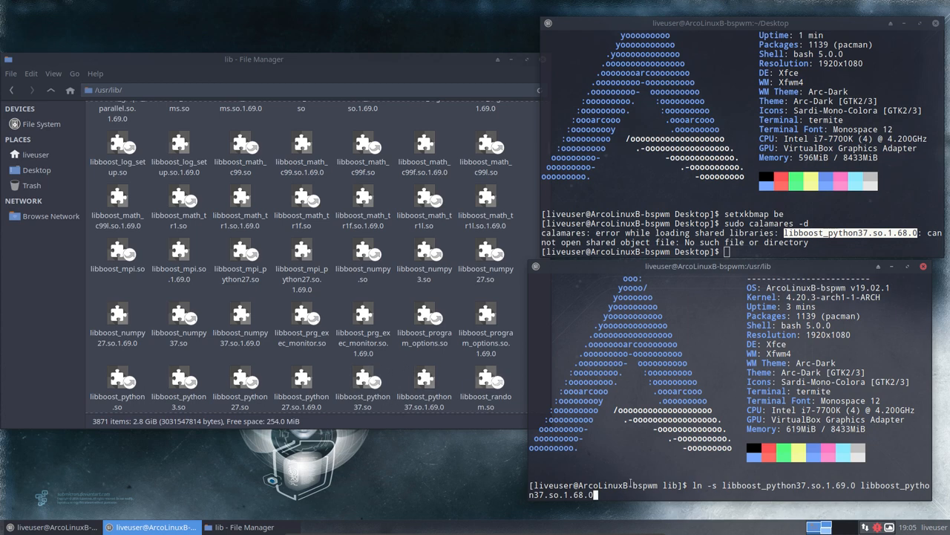
{"action": "key", "text": "Return"}
{"action": "type", "text": "sudo ln -s libboost_python37.so.1.69.0 libboost_python37.so.1.68.0"}
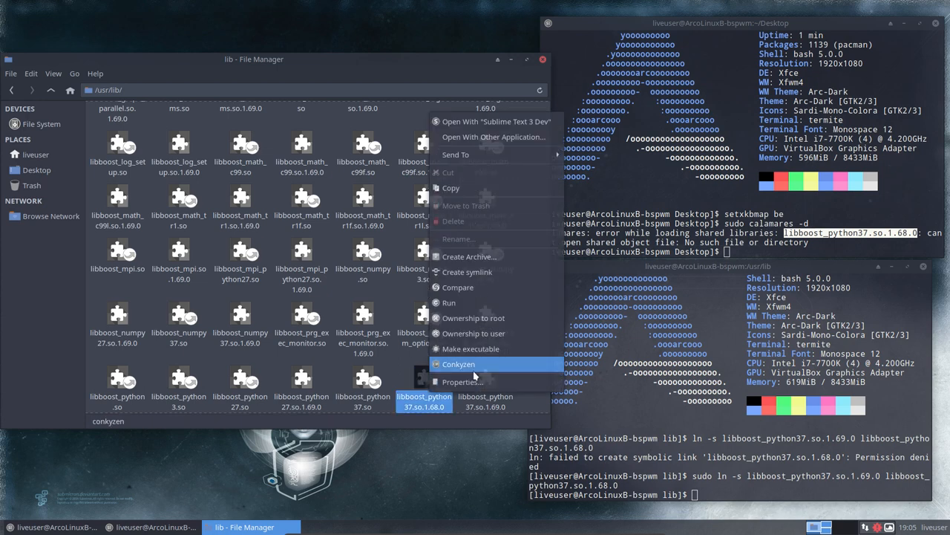
- Check the properties of libboost_python37.so.1.68.0, confirming it links to 1.69.0
{"action": "left_click", "coordinate": [462, 381]}
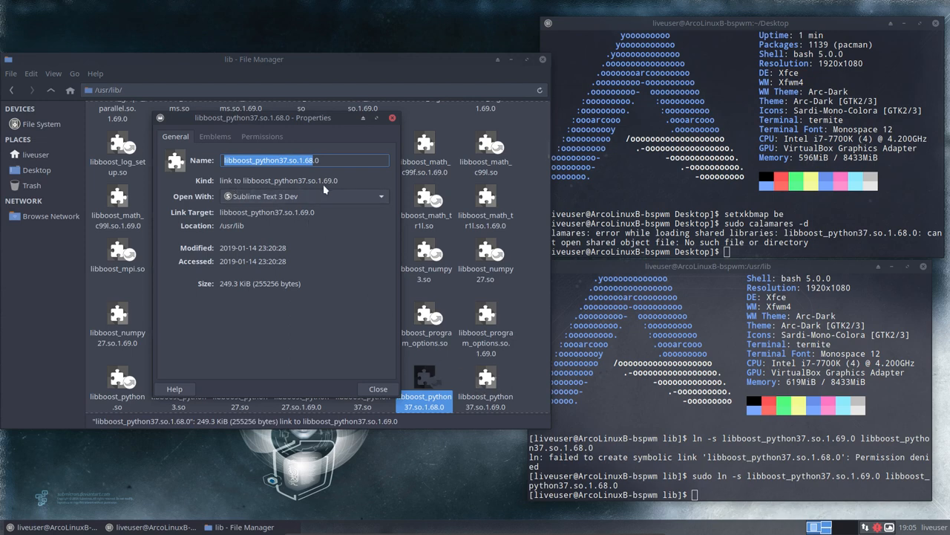
{"action": "mouse_move", "coordinate": [349, 374]}
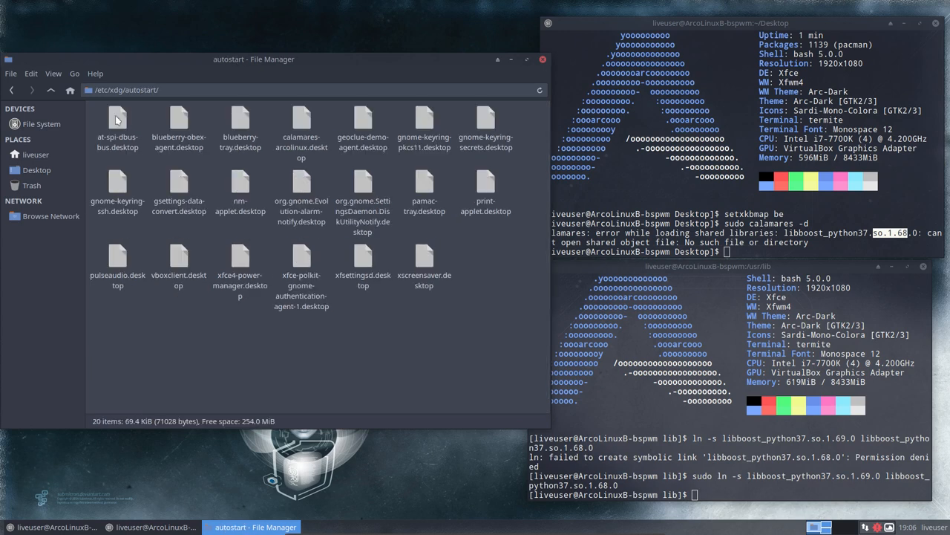
{"action": "left_click", "coordinate": [300, 131]}
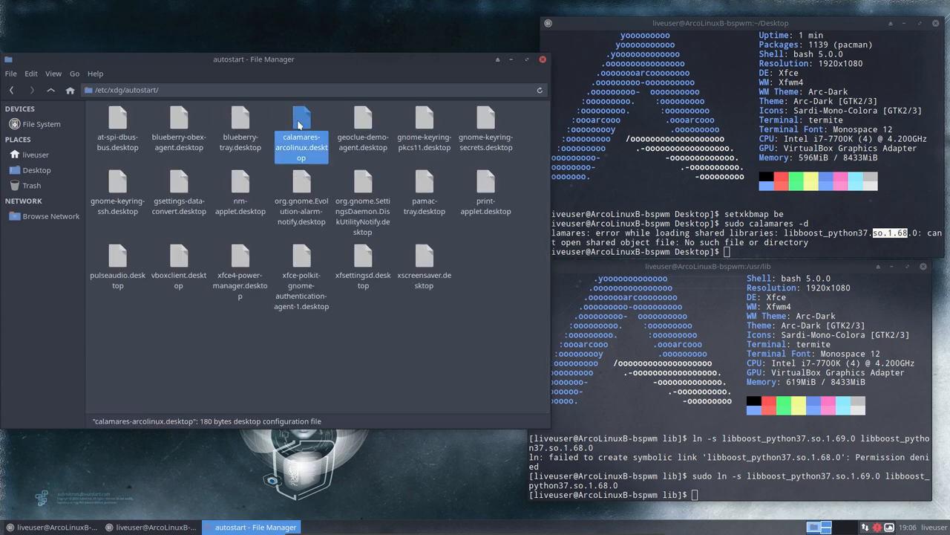
{"action": "right_click", "coordinate": [302, 130]}
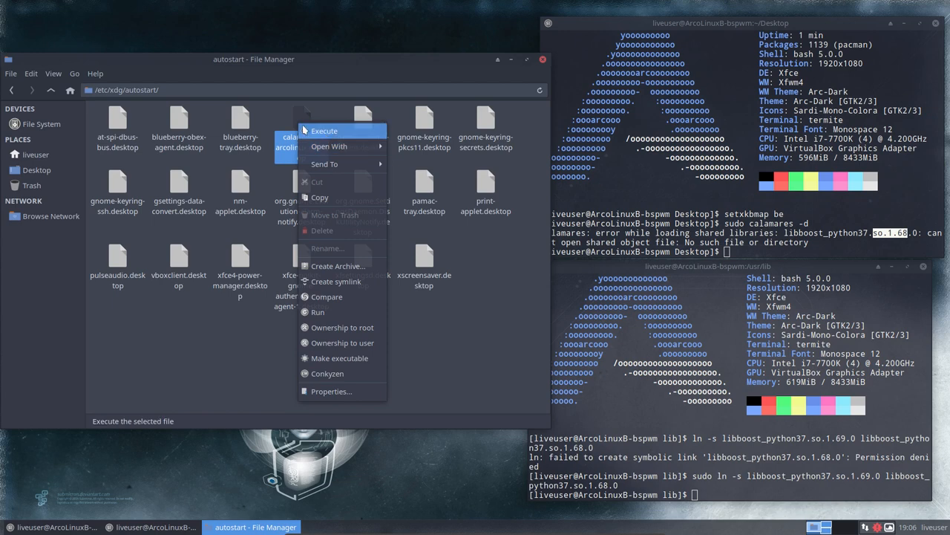
{"action": "left_click", "coordinate": [323, 130]}
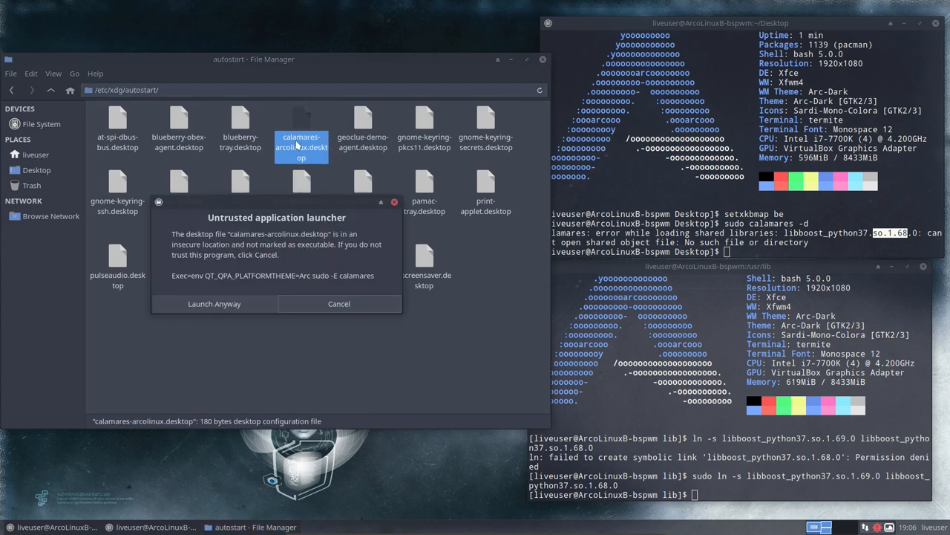
{"action": "left_click", "coordinate": [338, 303]}
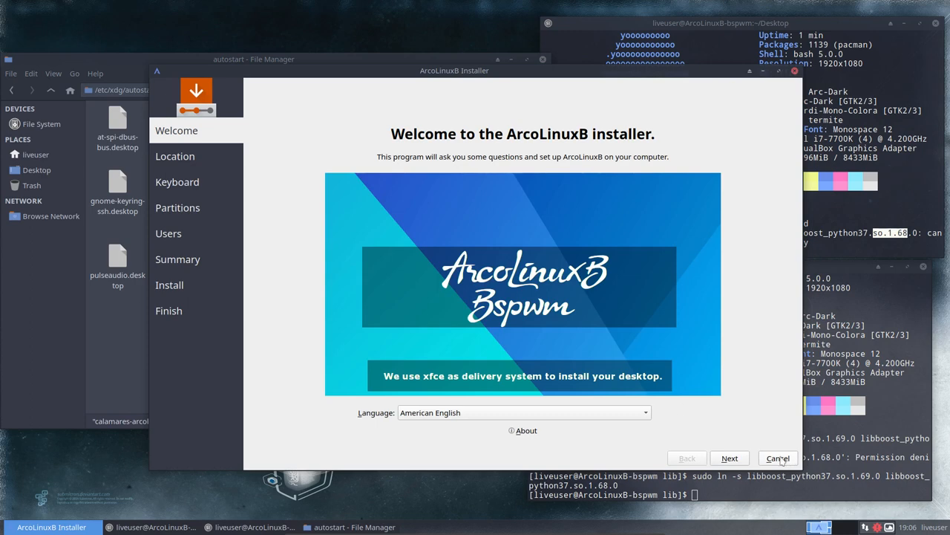
{"action": "left_click", "coordinate": [778, 457]}
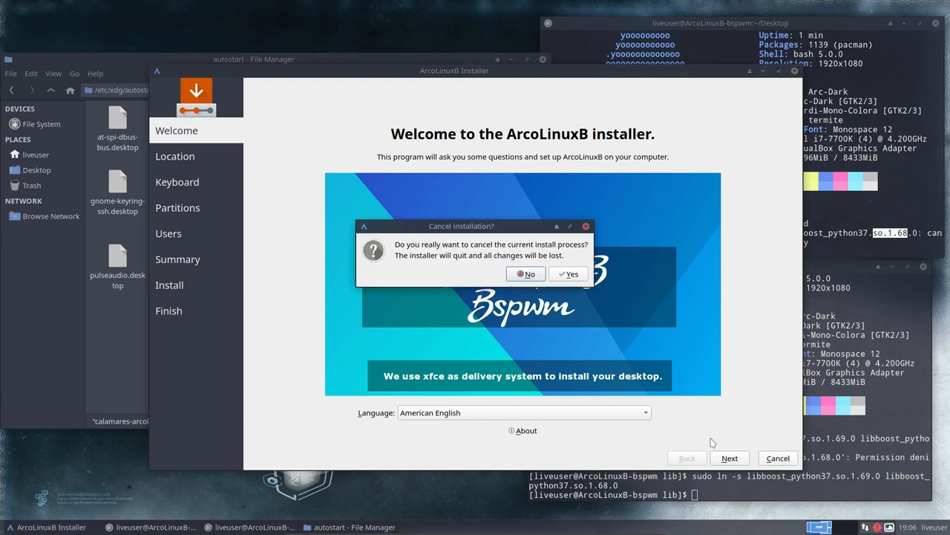
{"action": "left_click", "coordinate": [570, 273]}
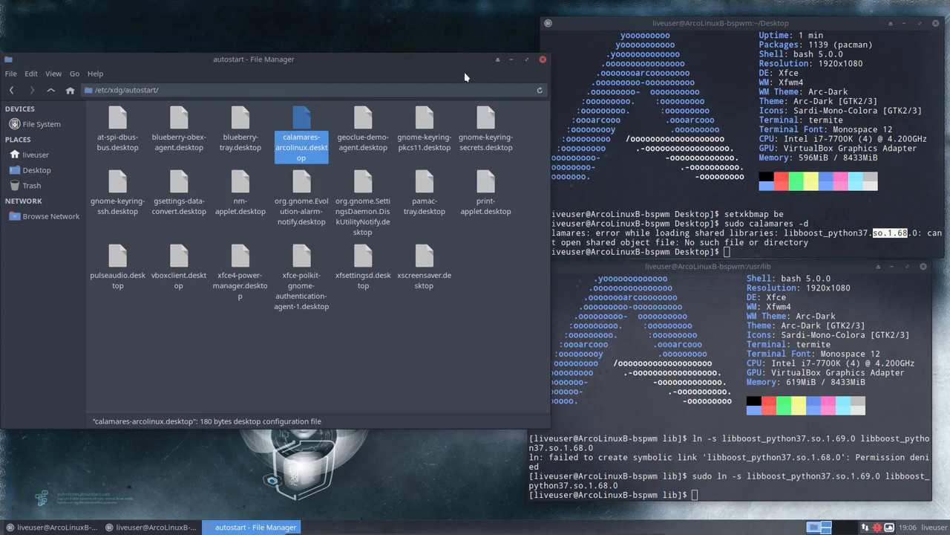
- Relaunch sudo calamares -d and position the ArcoLinuxB installer window on the desktop
{"action": "left_click_drag", "start_coordinate": [254, 60], "coordinate": [8, 131]}
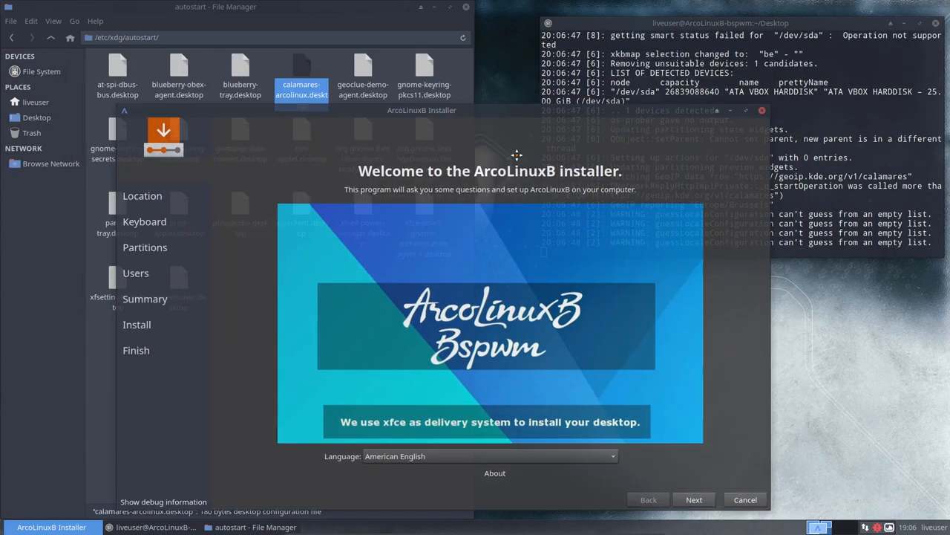
{"action": "left_click_drag", "start_coordinate": [422, 110], "coordinate": [469, 168]}
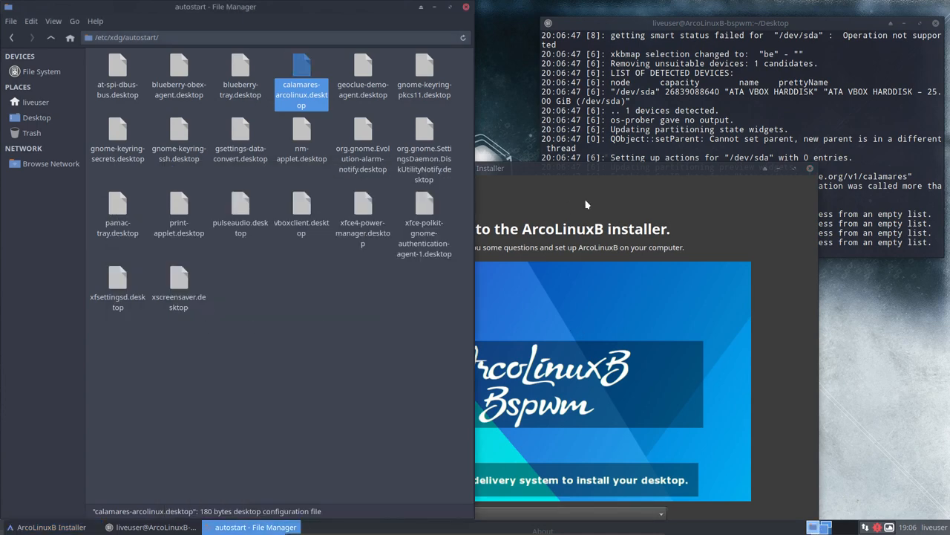
{"action": "mouse_move", "coordinate": [590, 175]}
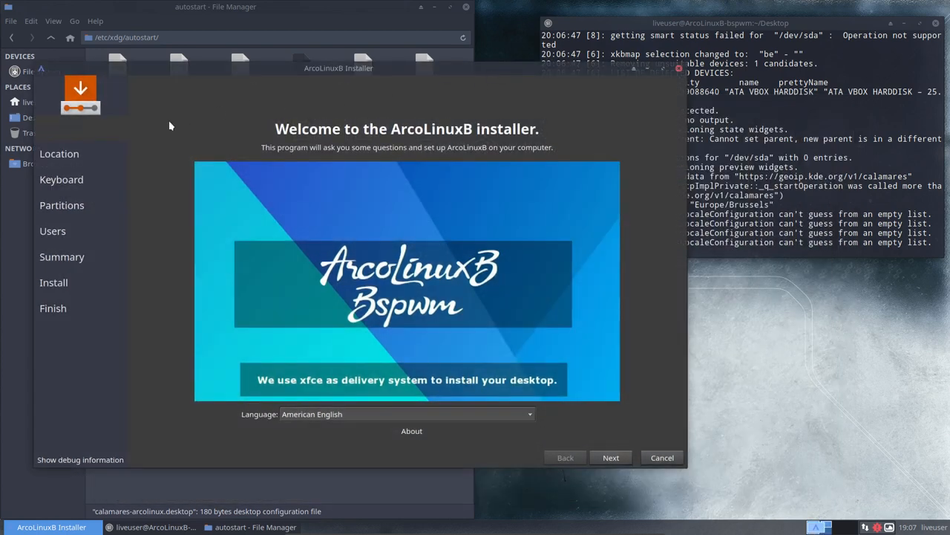
- Advance the installer through Location and Keyboard to the partitions page
{"action": "left_click", "coordinate": [610, 457]}
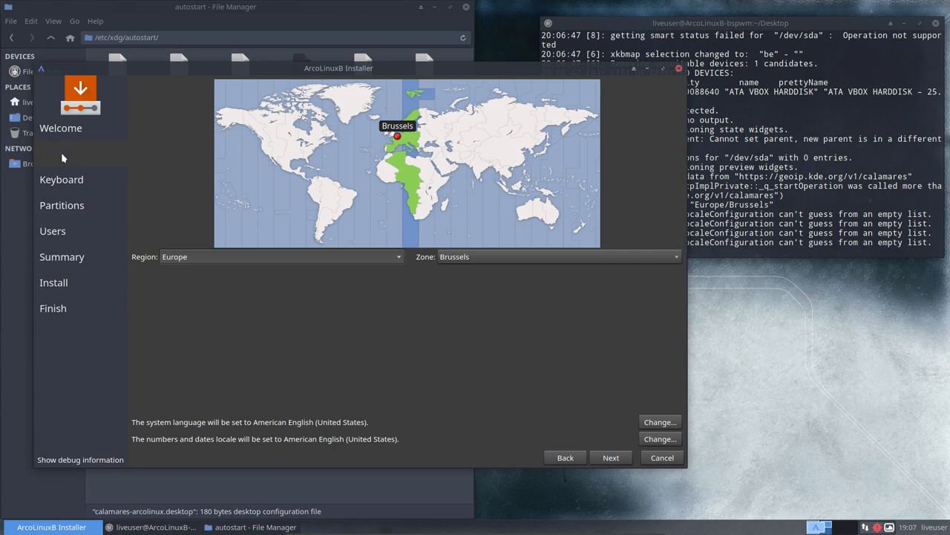
{"action": "mouse_move", "coordinate": [61, 156]}
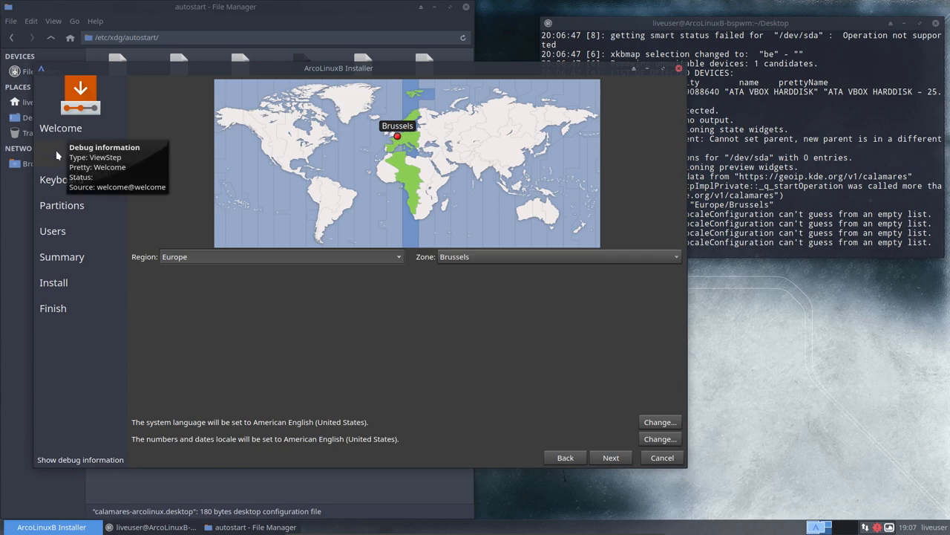
{"action": "mouse_move", "coordinate": [62, 160]}
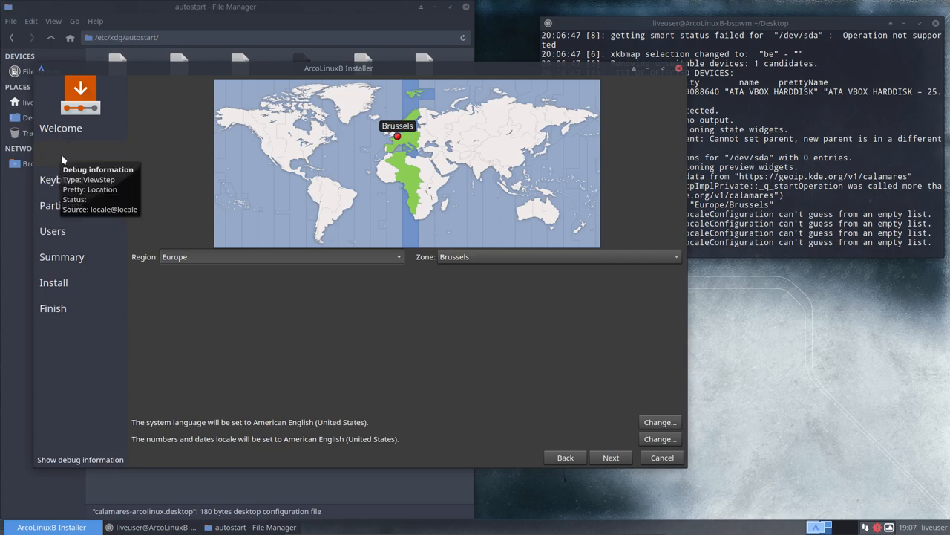
{"action": "mouse_move", "coordinate": [156, 238]}
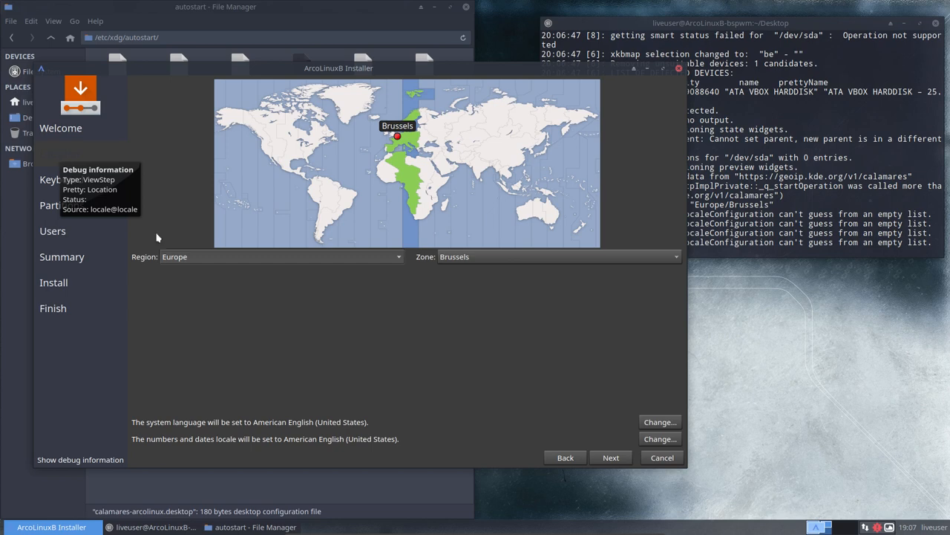
{"action": "left_click", "coordinate": [610, 457]}
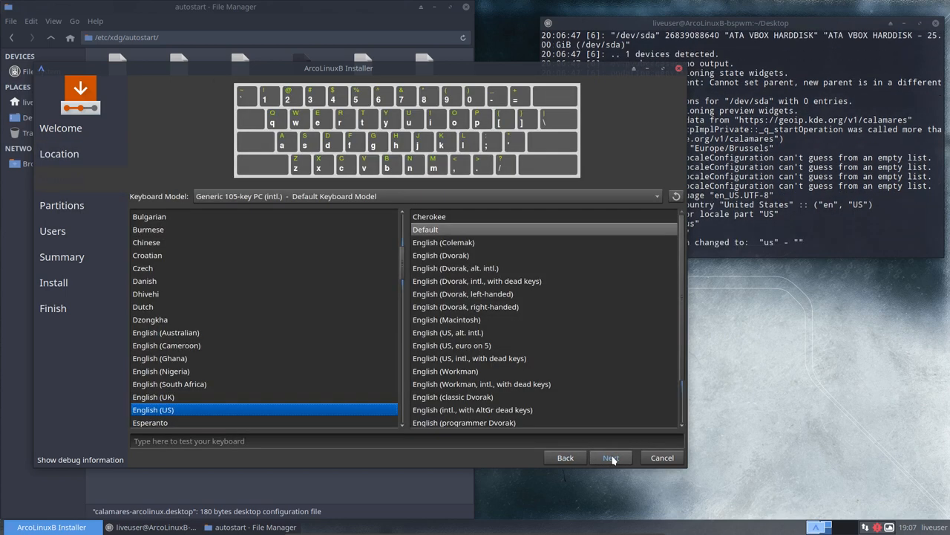
{"action": "mouse_move", "coordinate": [662, 457]}
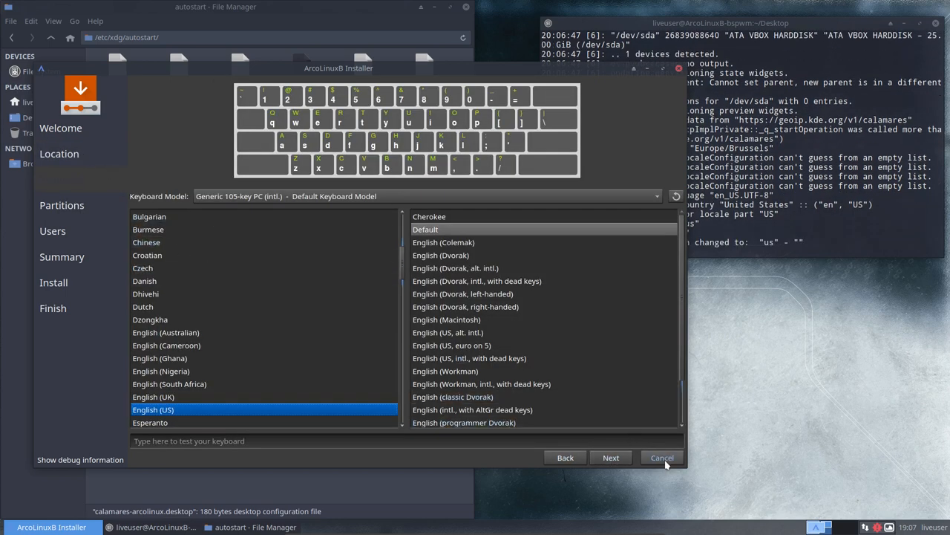
{"action": "left_click", "coordinate": [660, 458]}
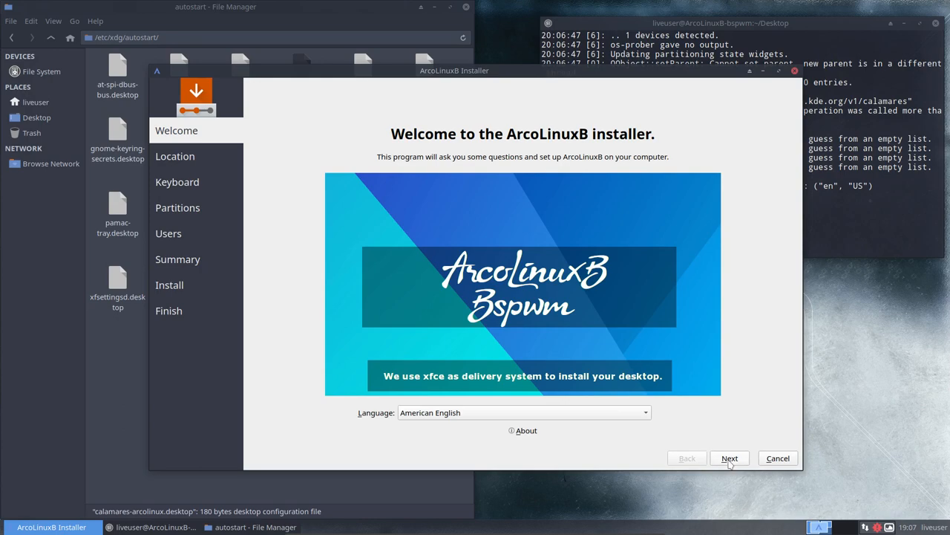
- Cancel the installation and confirm quitting, so Calamares reports finished shutdown
{"action": "left_click", "coordinate": [729, 457]}
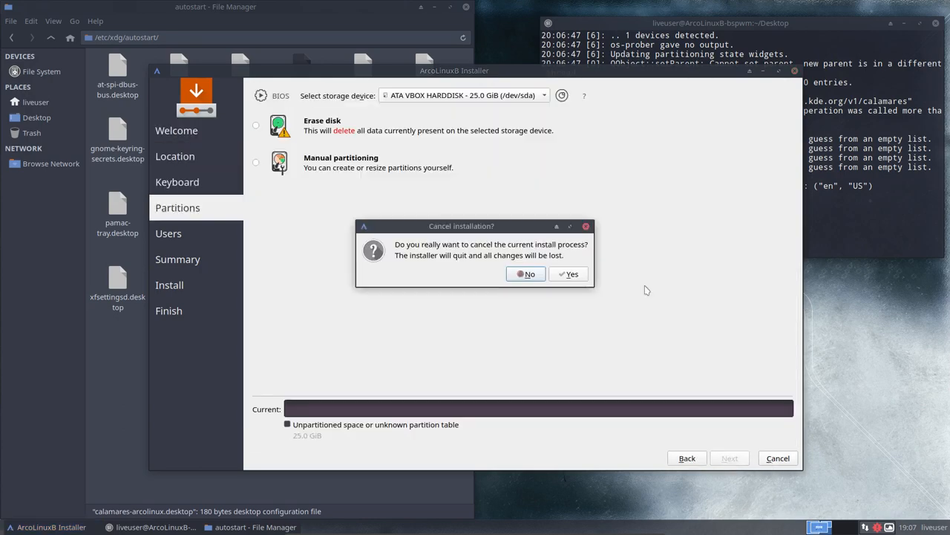
{"action": "left_click", "coordinate": [567, 274]}
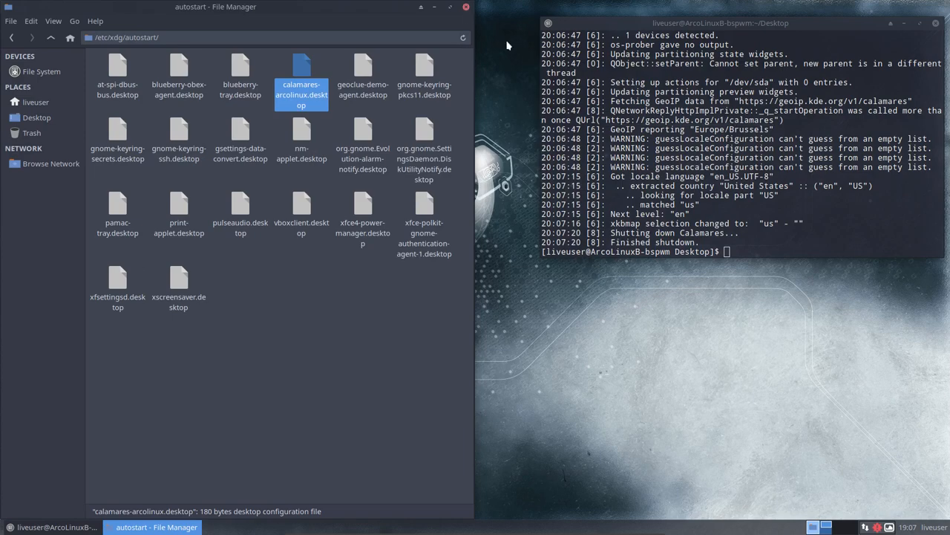